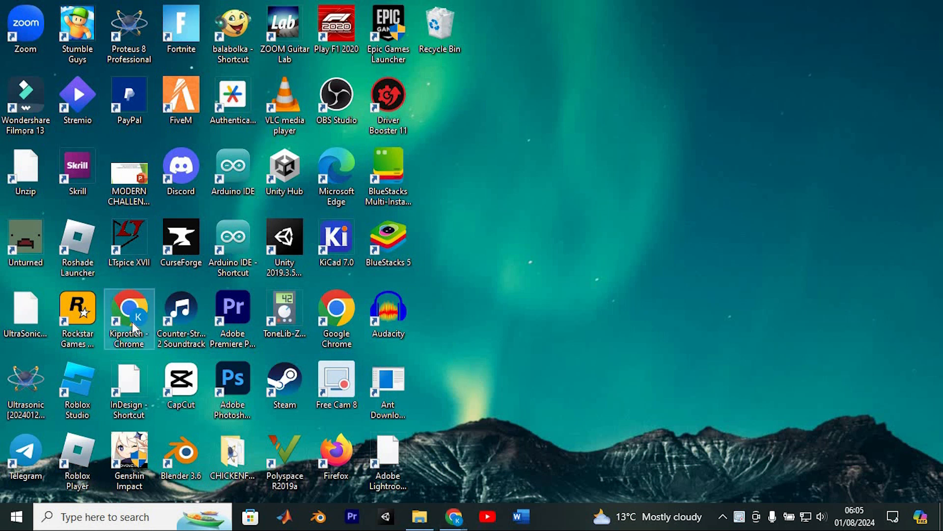
Launch Chrome, search 'clickup app', and open ClickUp's Mobile & Desktop App download page
double_click(129, 310)
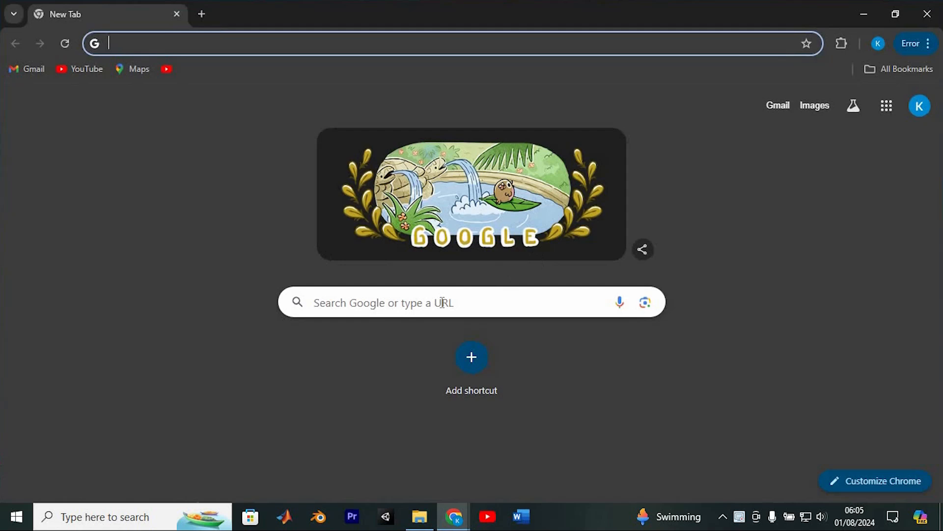
type("clic")
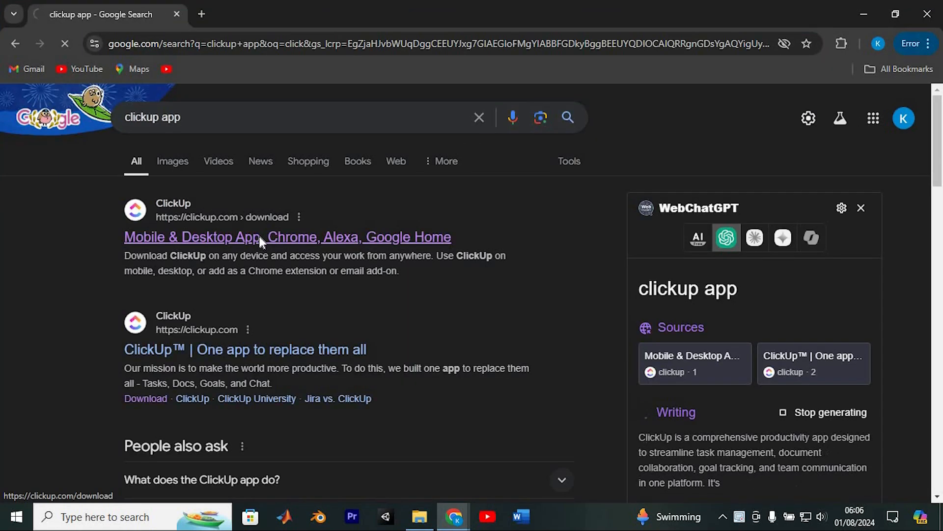
left_click(287, 236)
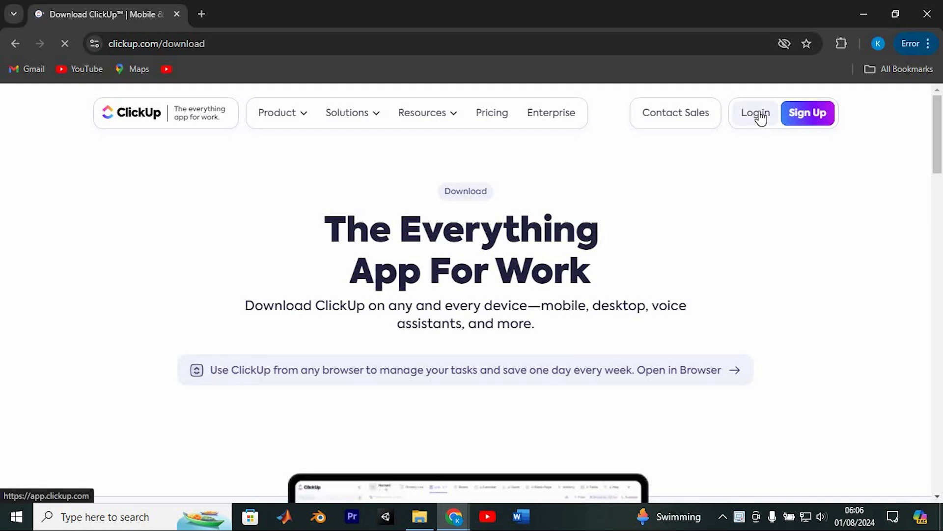
Log in to ClickUp and view Team Space and its Projects folder in the sidebar
left_click(756, 113)
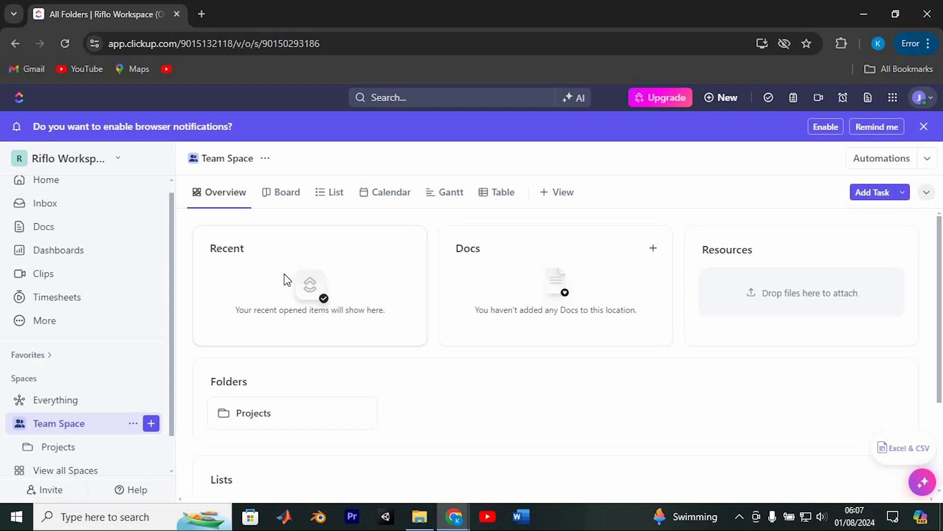
scroll("down", 3)
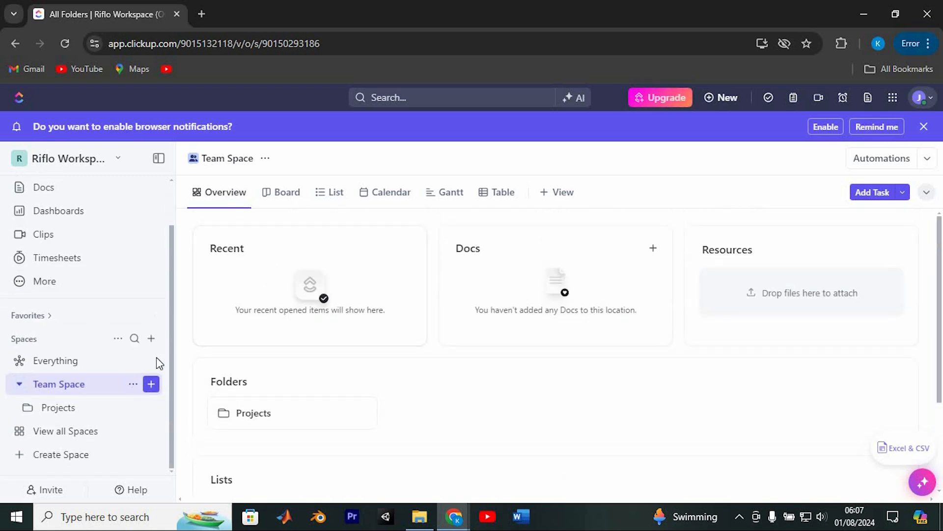
mouse_move(59, 384)
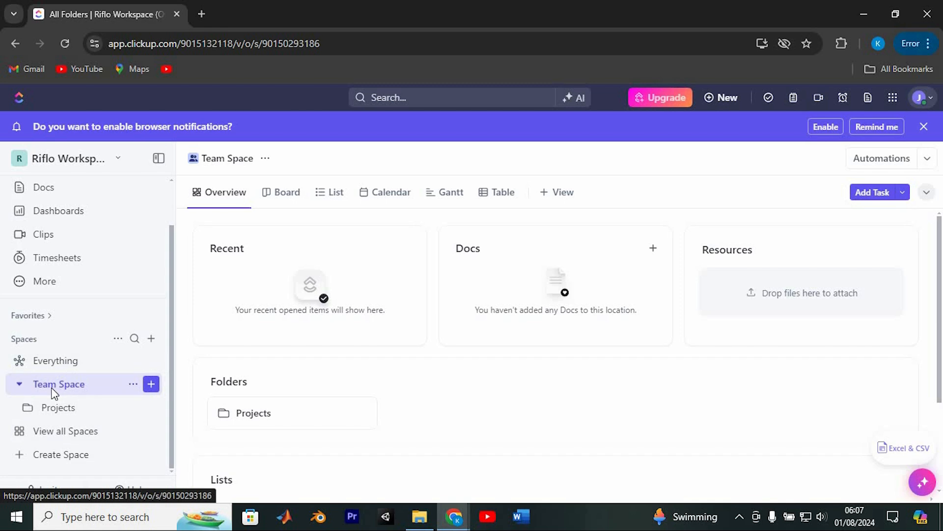
scroll("up", 3)
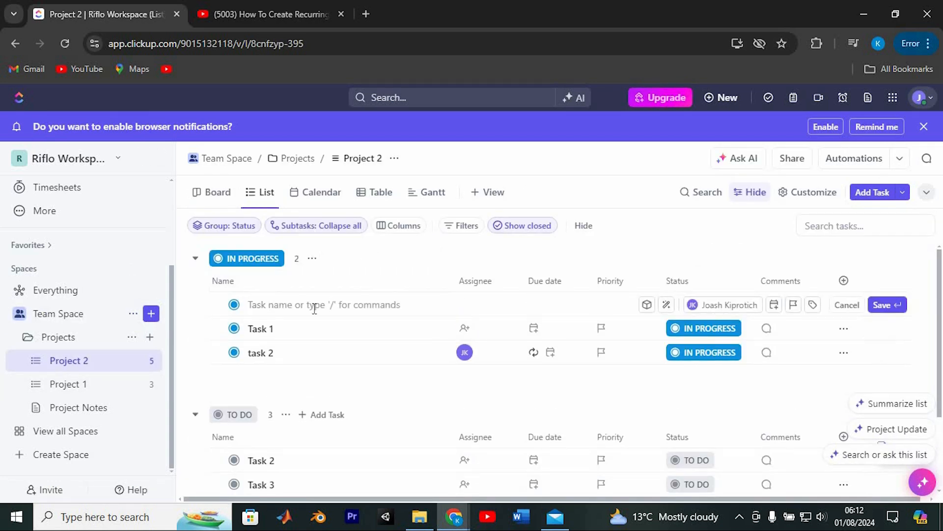
Save a new In Progress task 'Riflo' in Project 2 and open its details
left_click(883, 305)
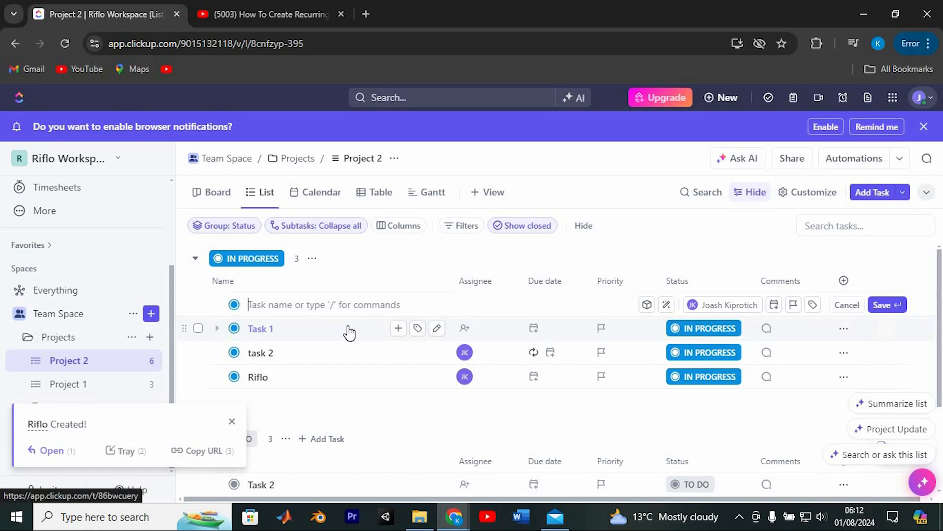
mouse_move(334, 383)
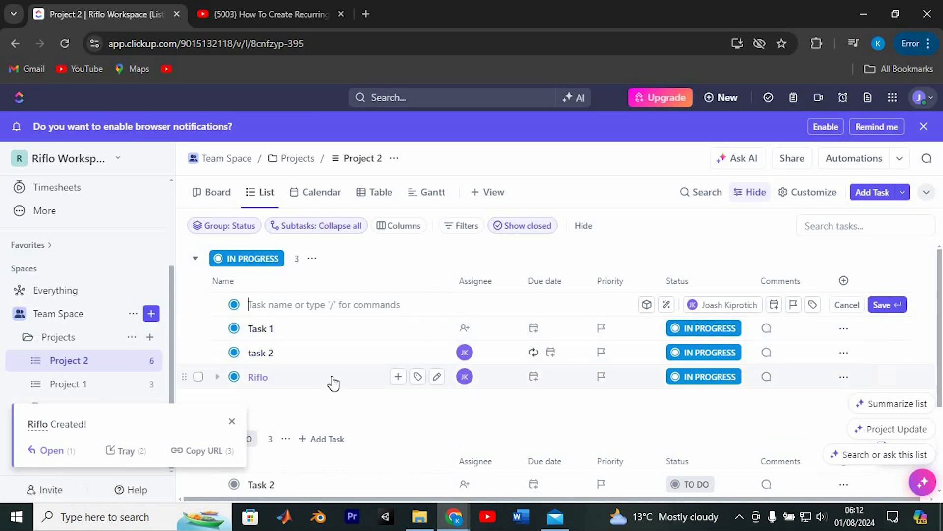
left_click(258, 377)
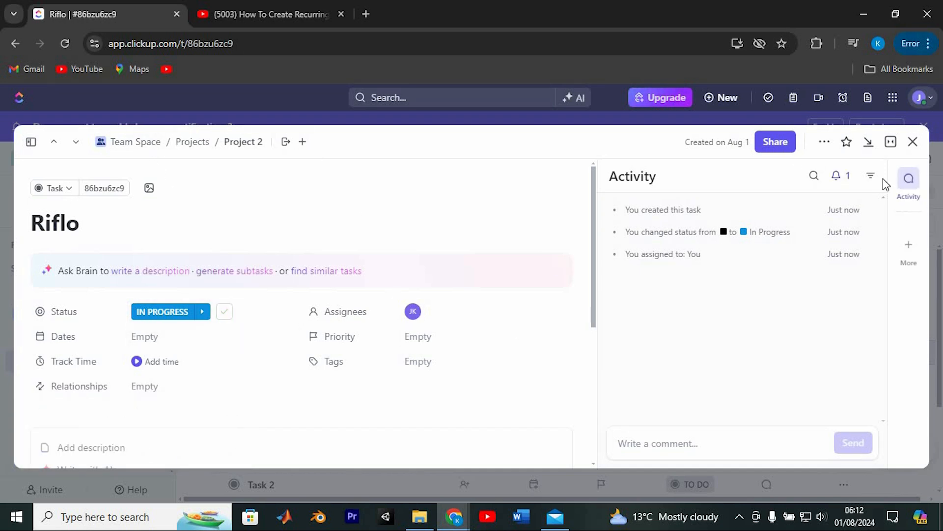
mouse_move(871, 176)
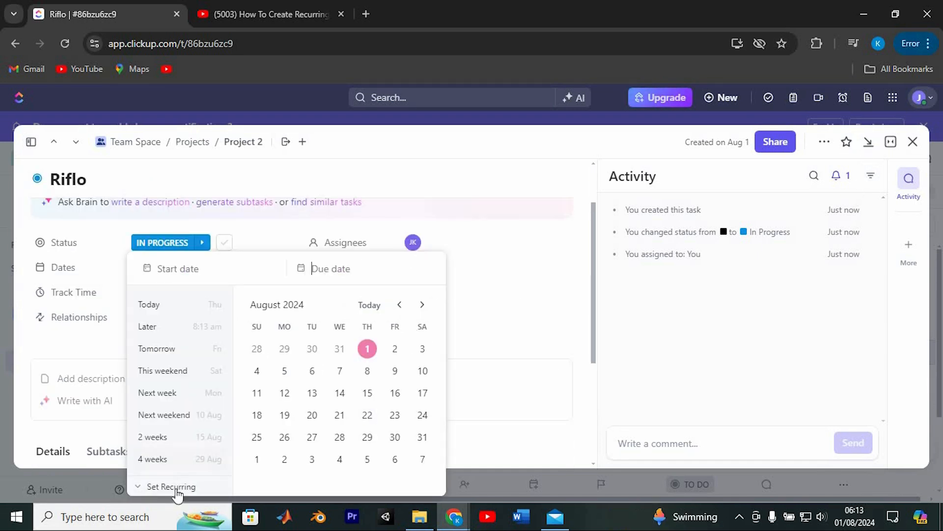
Set a custom recurrence of every 1 week on Thursday for Riflo and save it
left_click(171, 486)
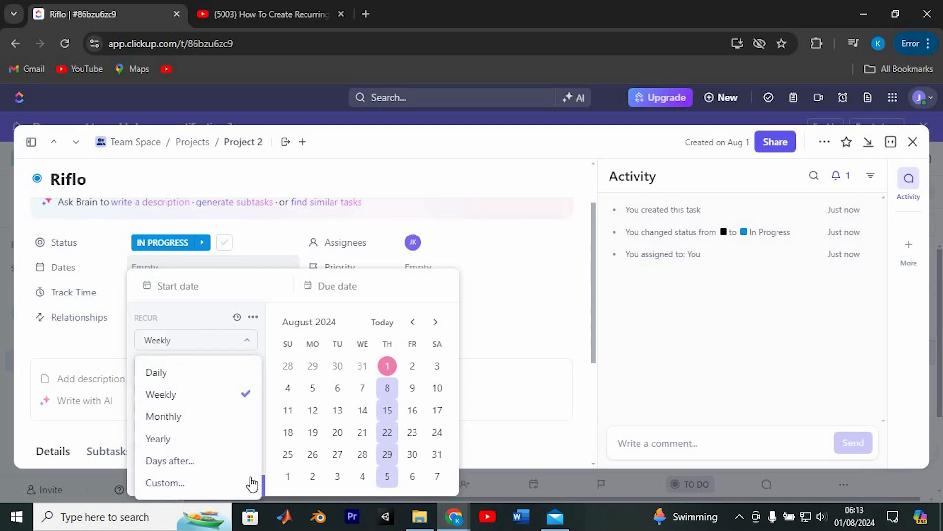
mouse_move(205, 416)
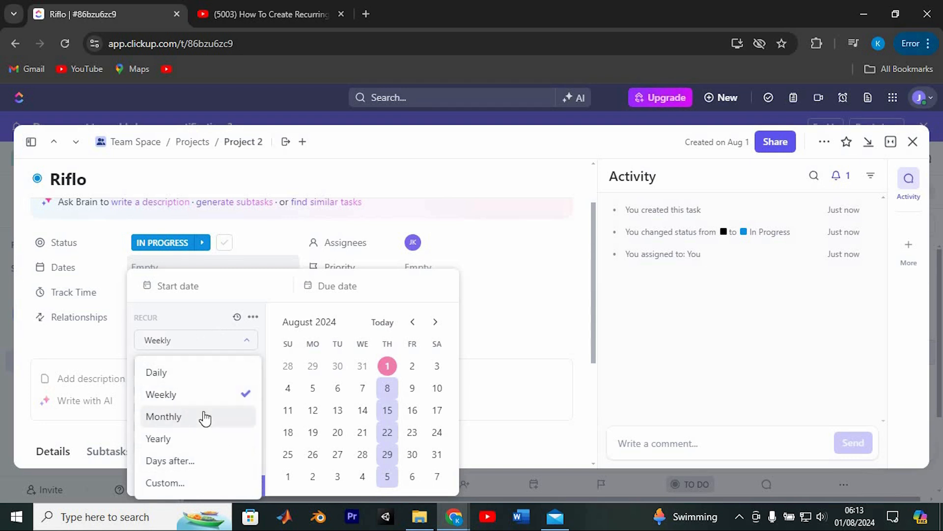
mouse_move(173, 492)
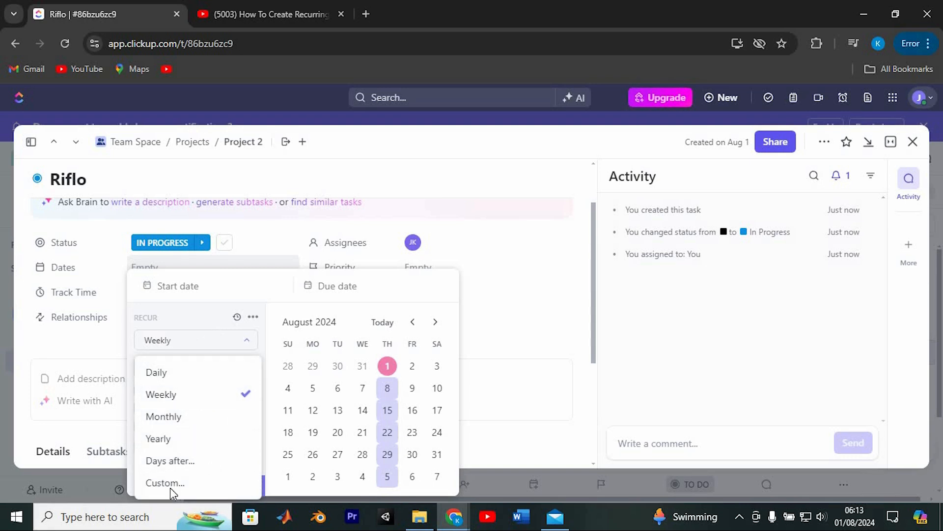
left_click(164, 483)
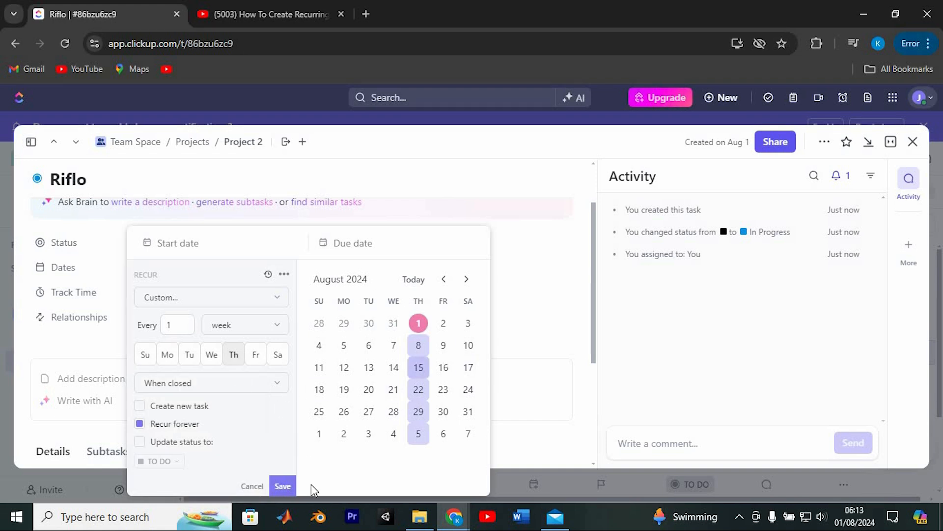
mouse_move(297, 485)
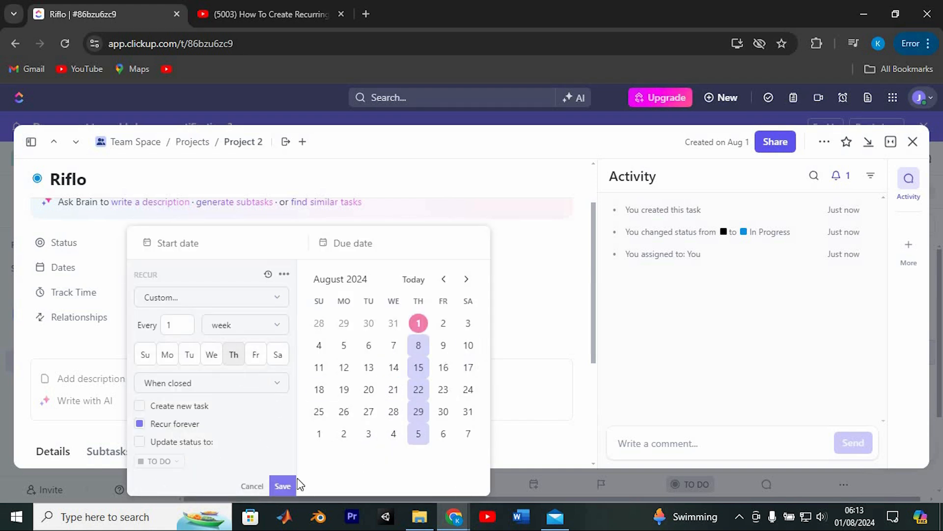
left_click(282, 486)
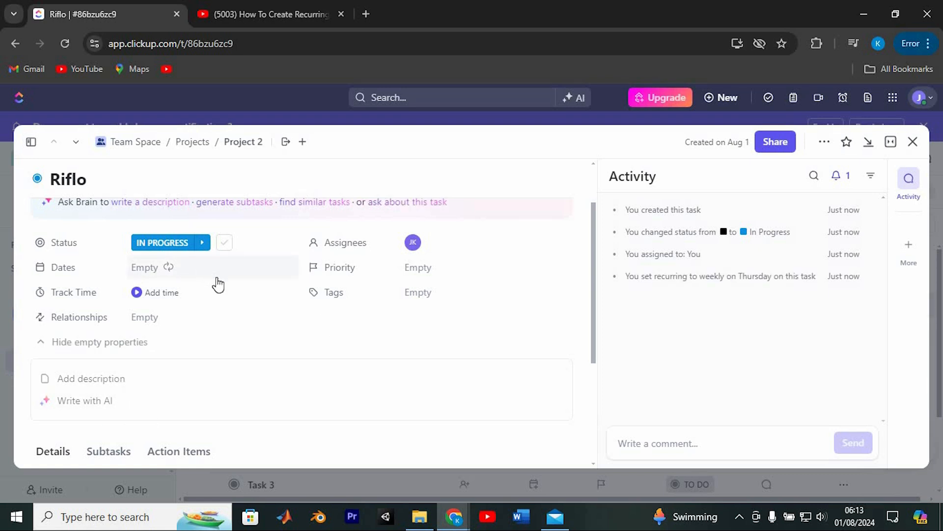
mouse_move(226, 307)
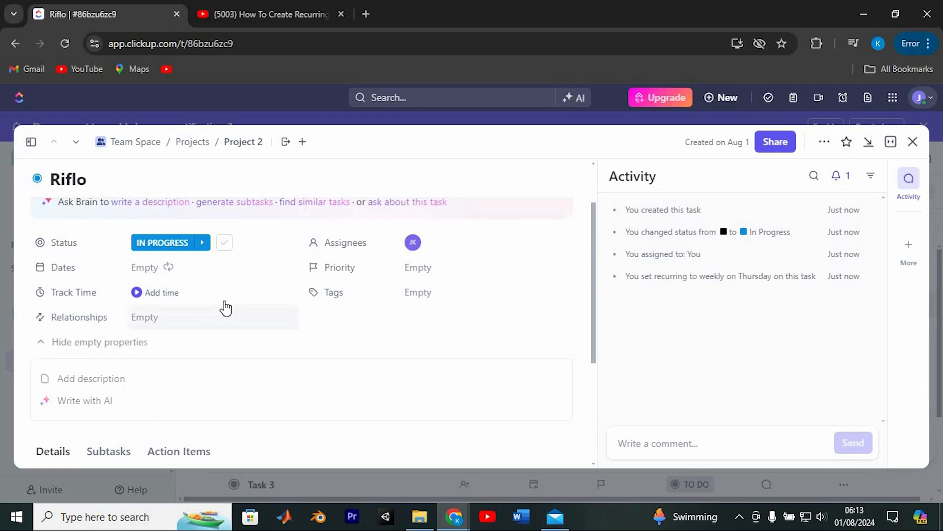